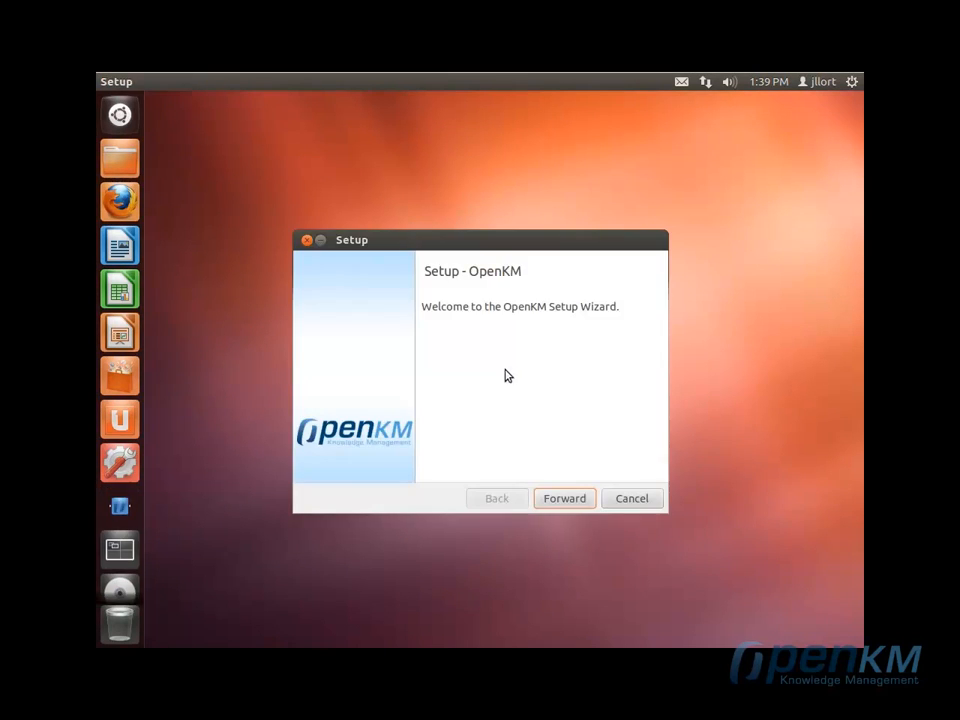
Step: Advance the OpenKM Setup wizard past the welcome page and the accepted license
left_click(564, 498)
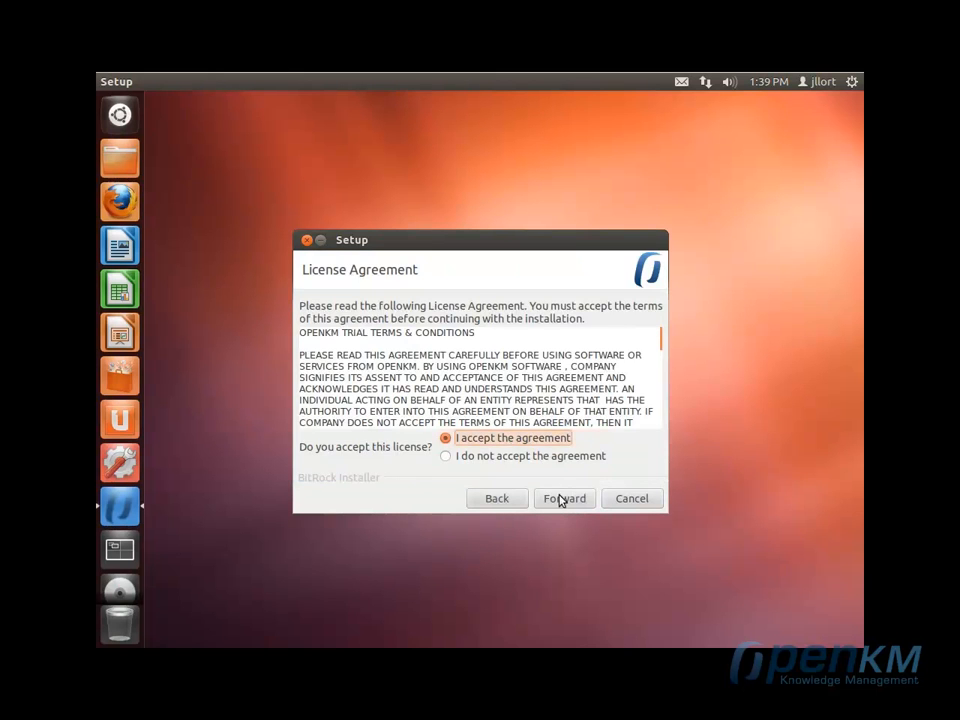
left_click(564, 498)
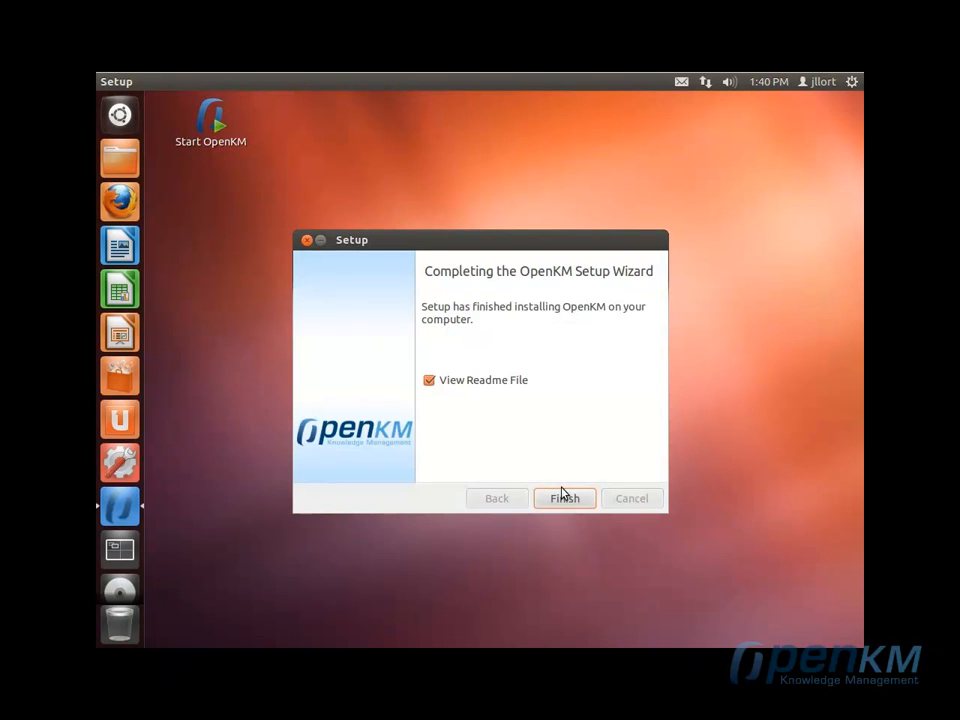
Step: Finish the installation and enlarge the README so its start, access and uninstall lines show fully
left_click(564, 498)
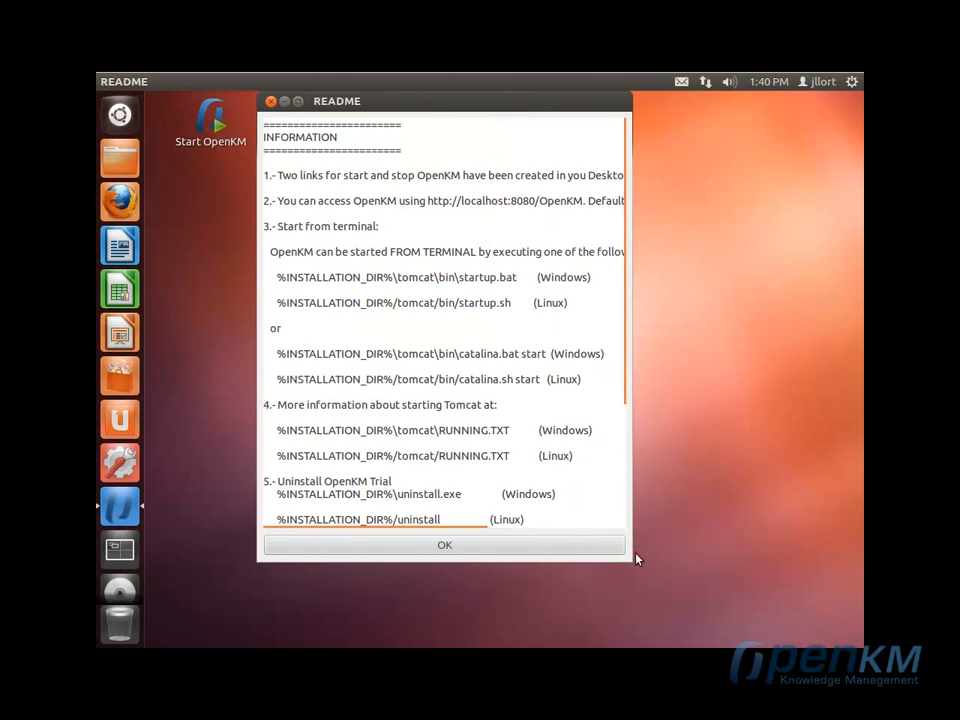
left_click_drag(636, 560, 828, 620)
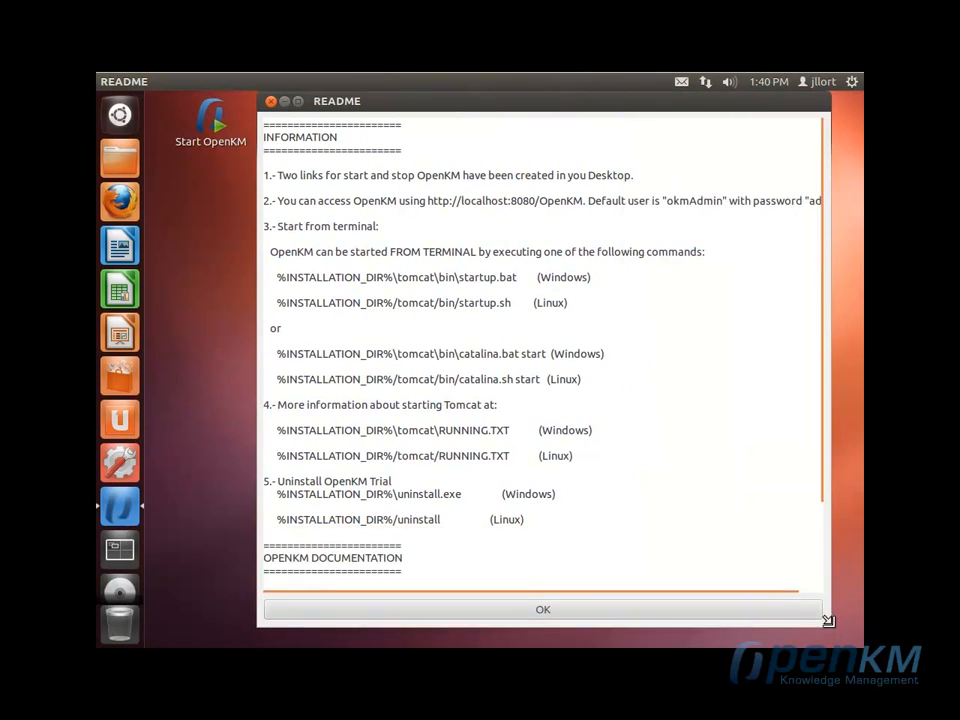
left_click_drag(828, 620, 856, 640)
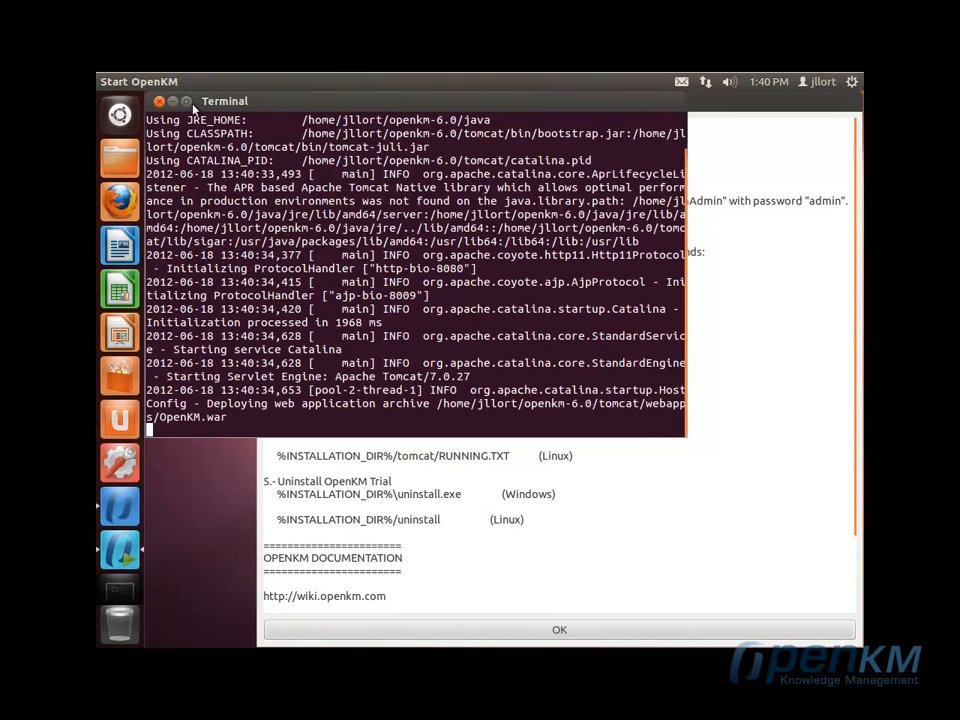
Step: Maximize the Start OpenKM terminal and follow the Tomcat log down to the 'Server startup' line
left_click(560, 628)
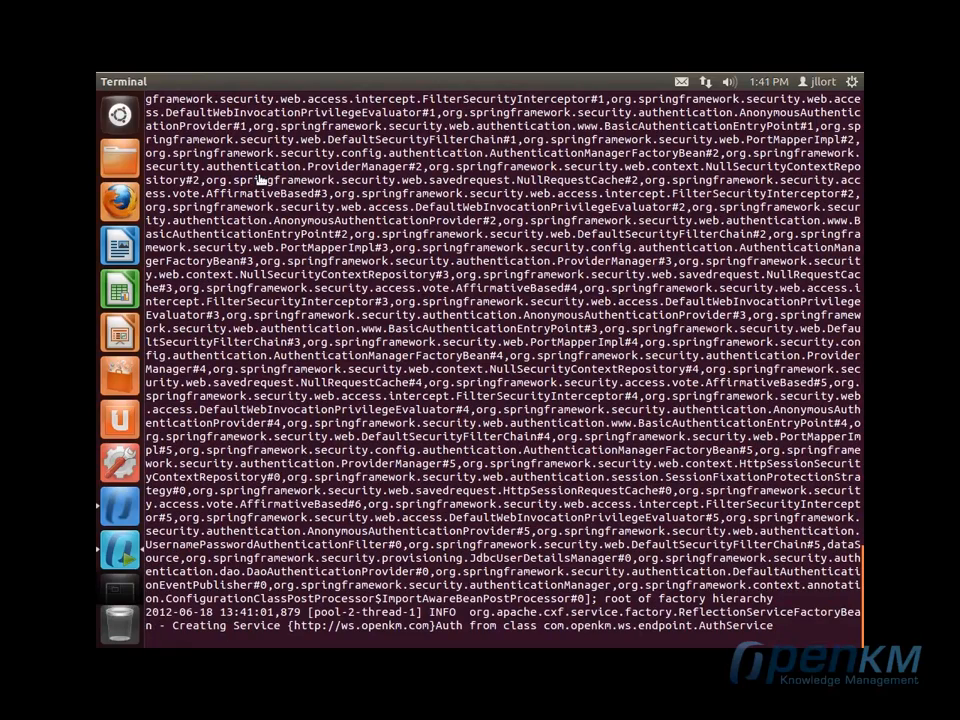
scroll("down", 3)
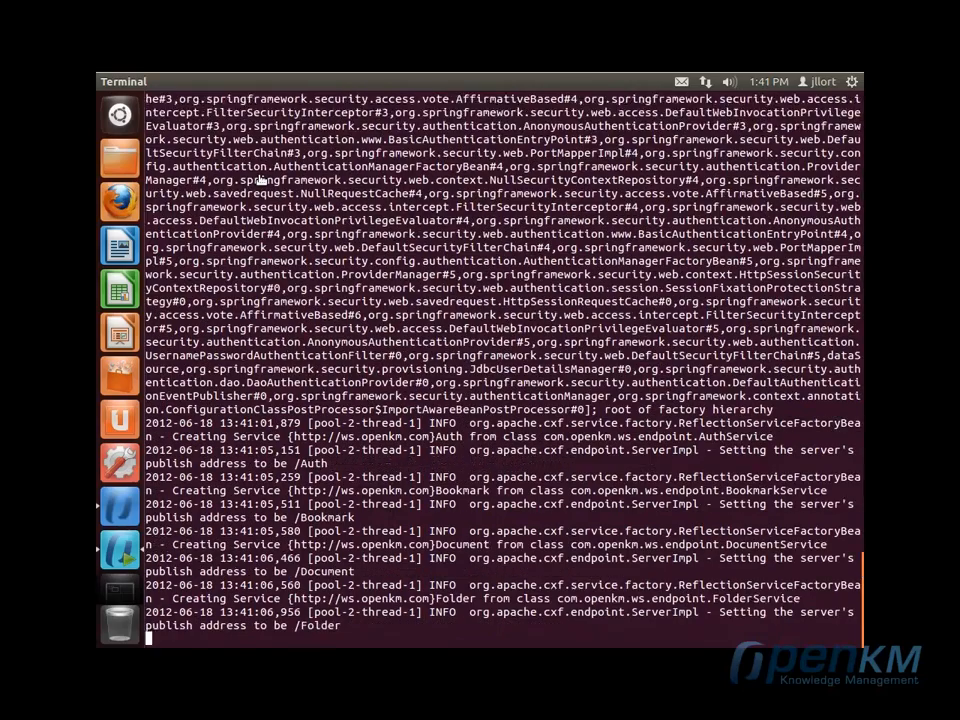
scroll("down", 3)
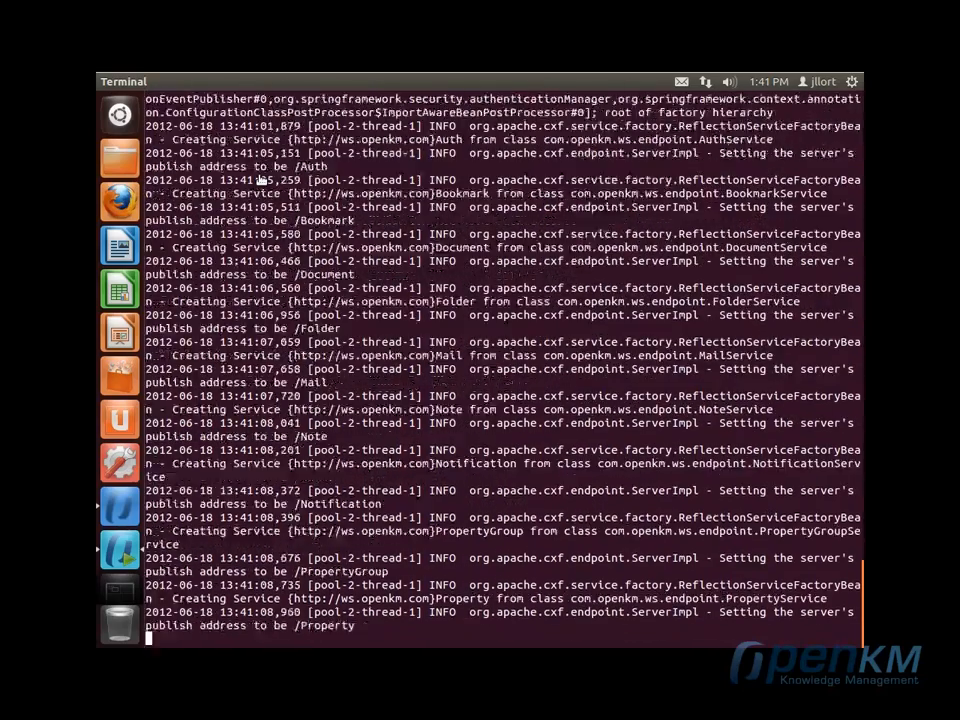
scroll("down", 3)
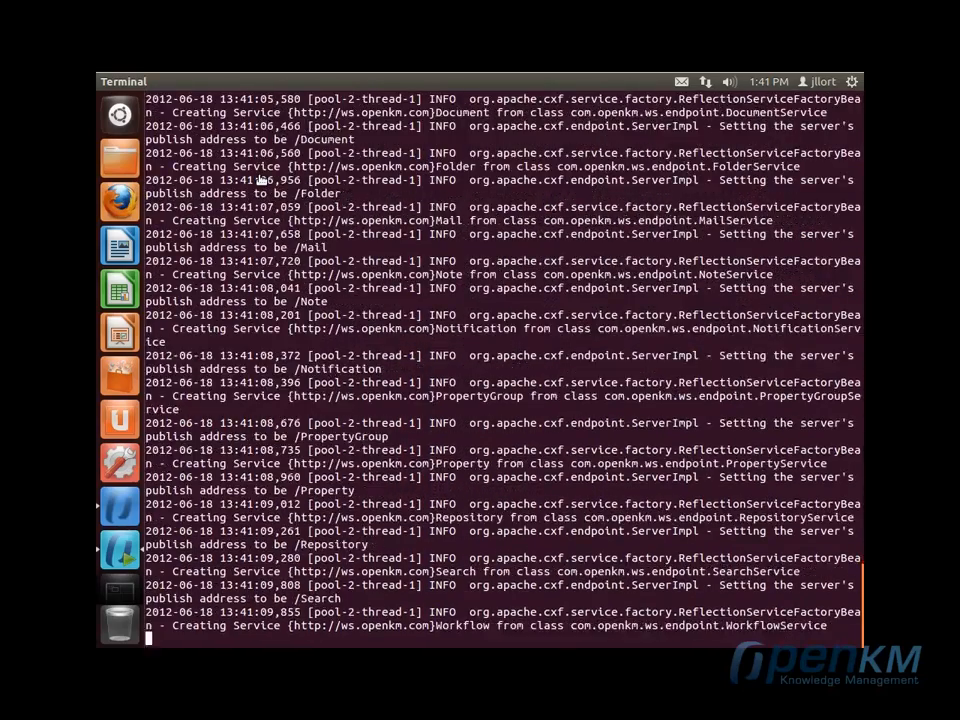
scroll("down", 3)
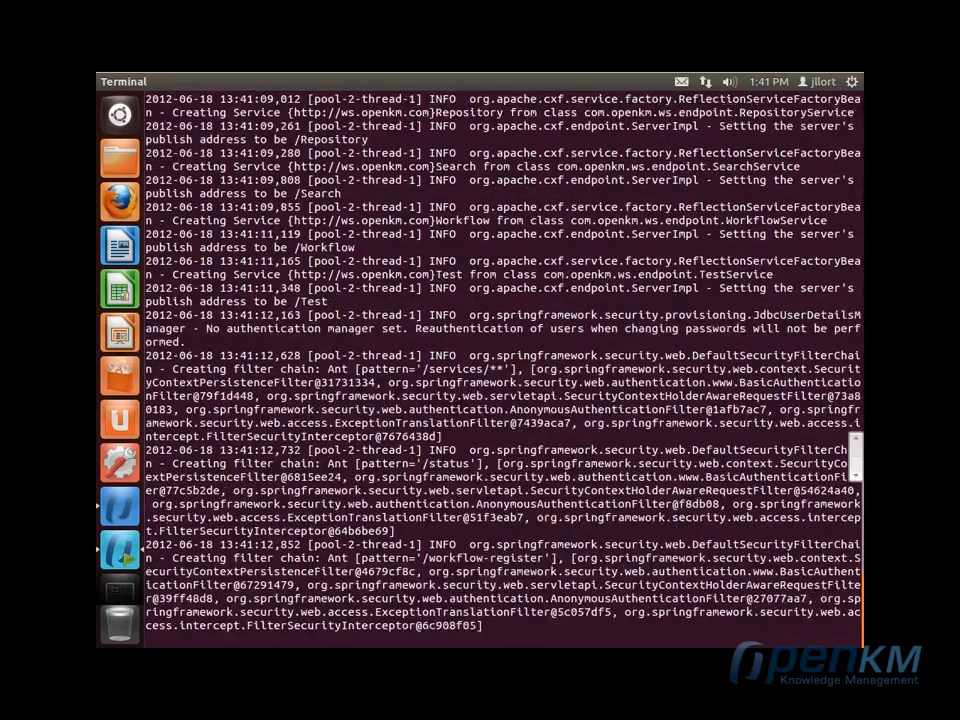
scroll("down", 3)
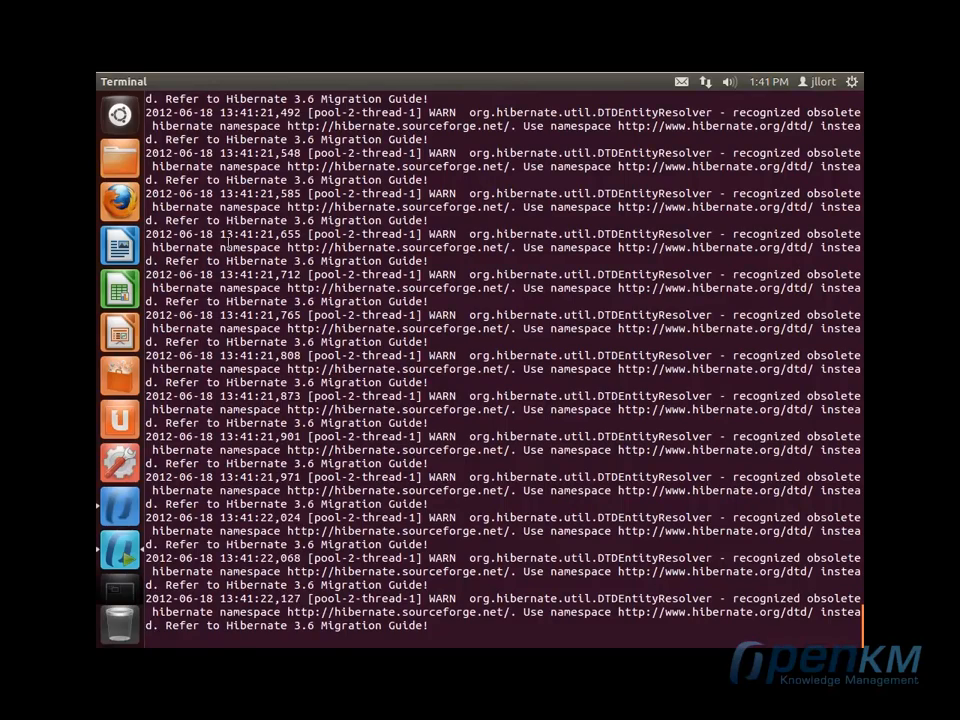
scroll("down", 3)
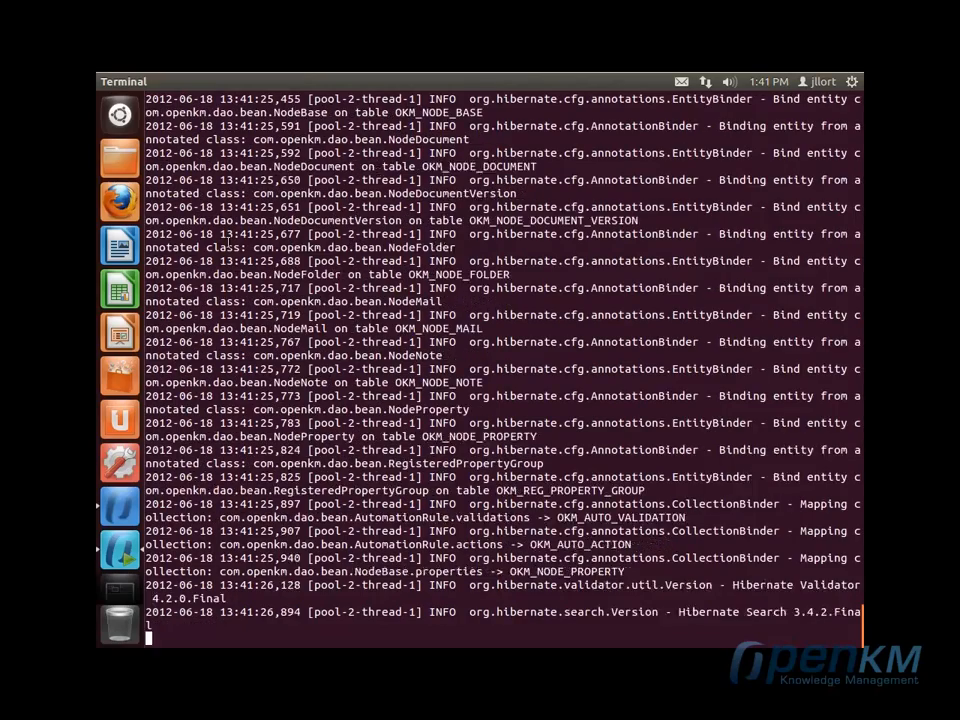
scroll("down", 3)
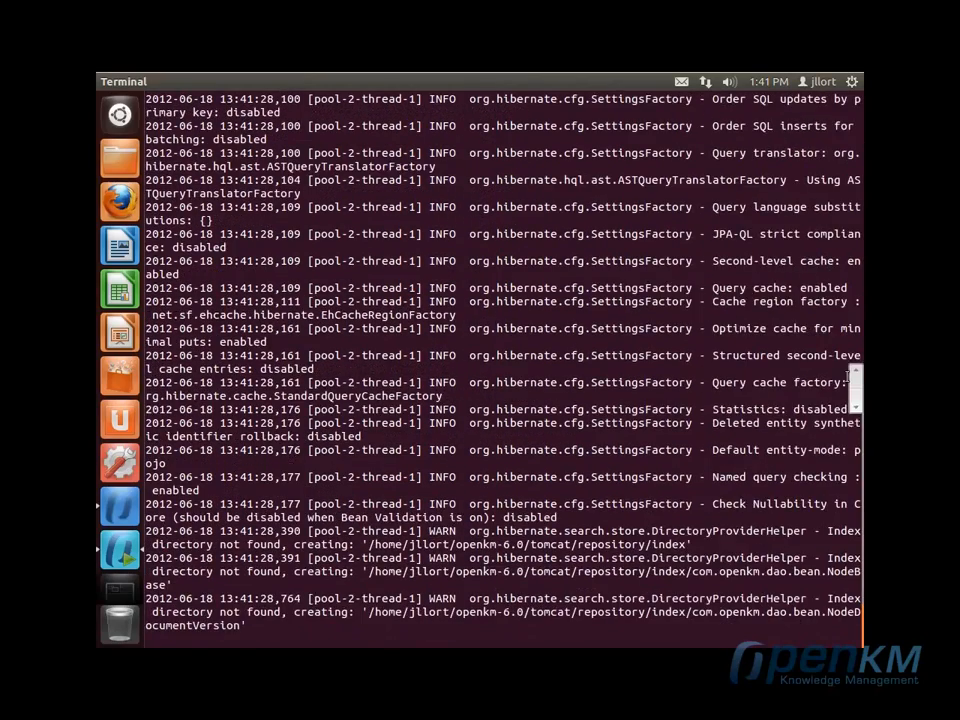
scroll("down", 3)
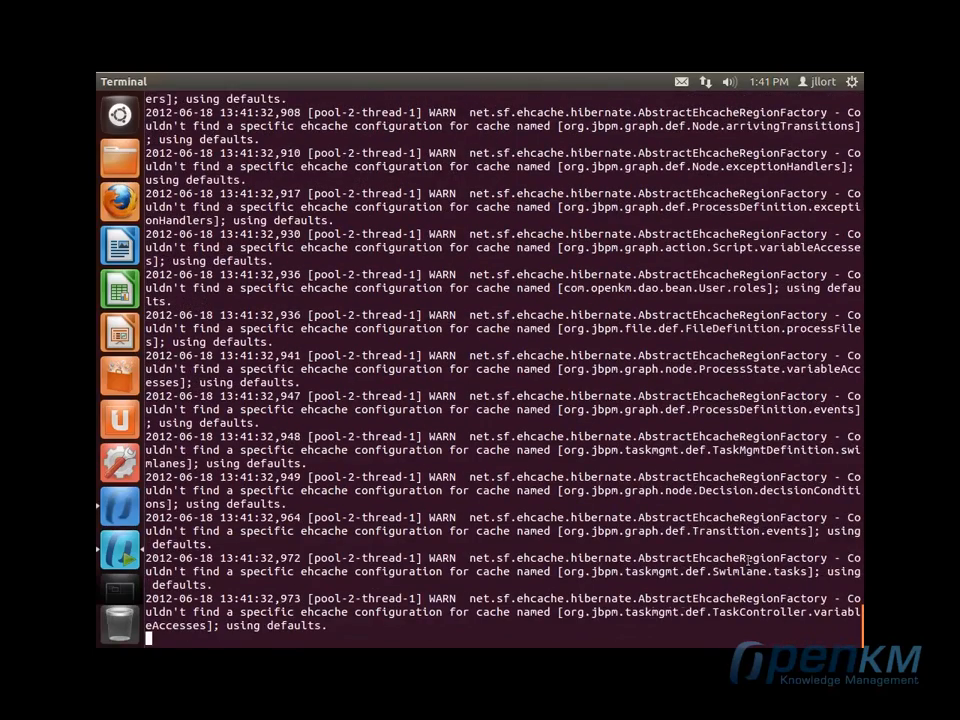
scroll("down", 3)
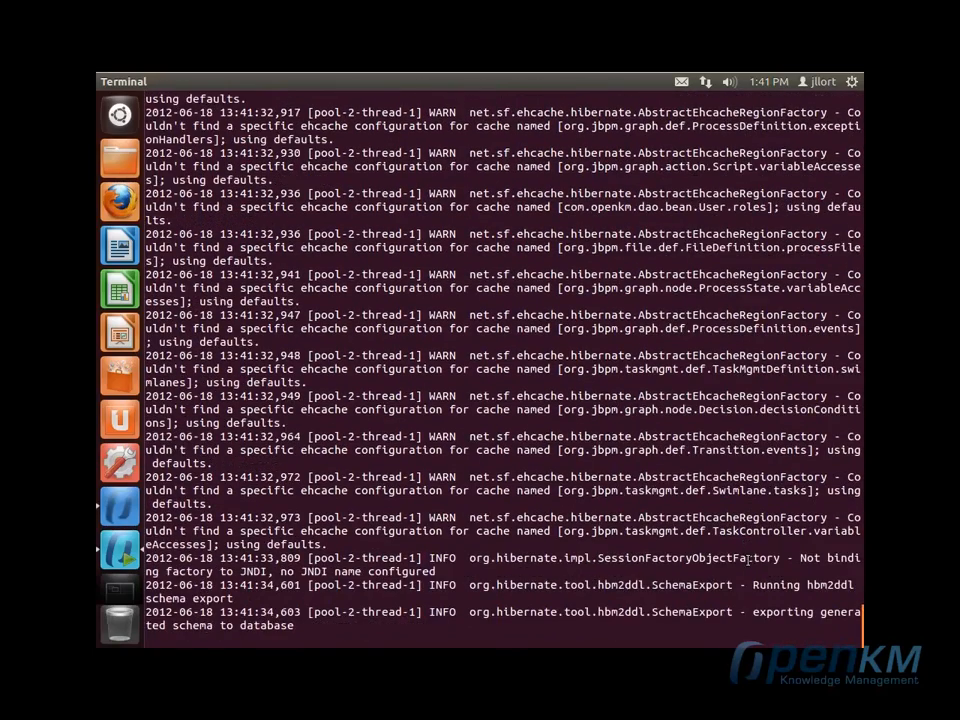
scroll("down", 3)
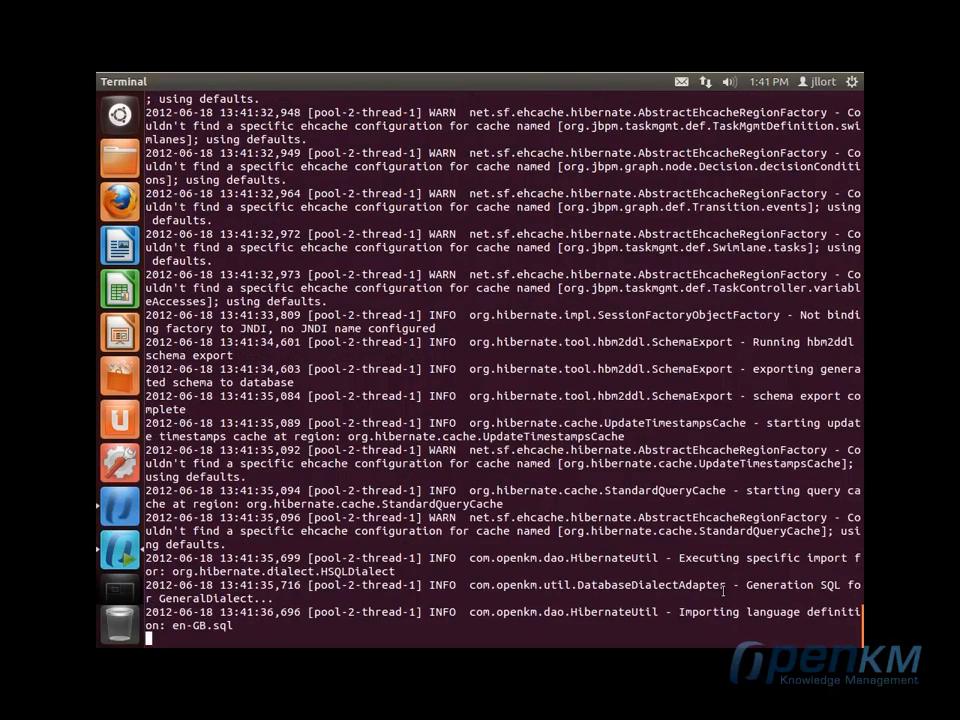
scroll("down", 3)
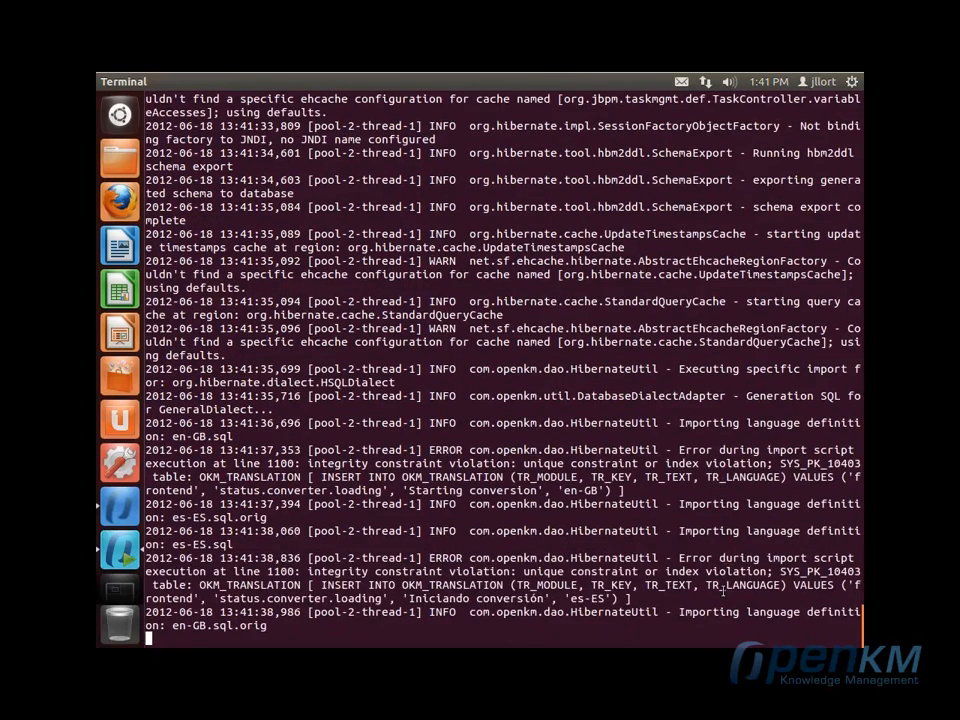
scroll("down", 3)
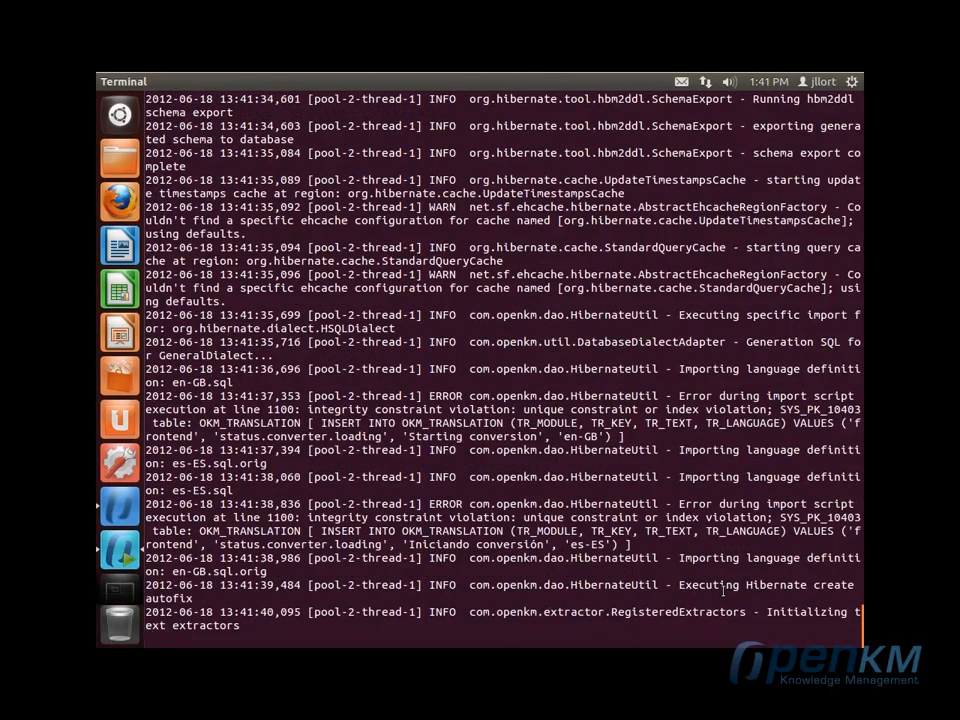
scroll("down", 3)
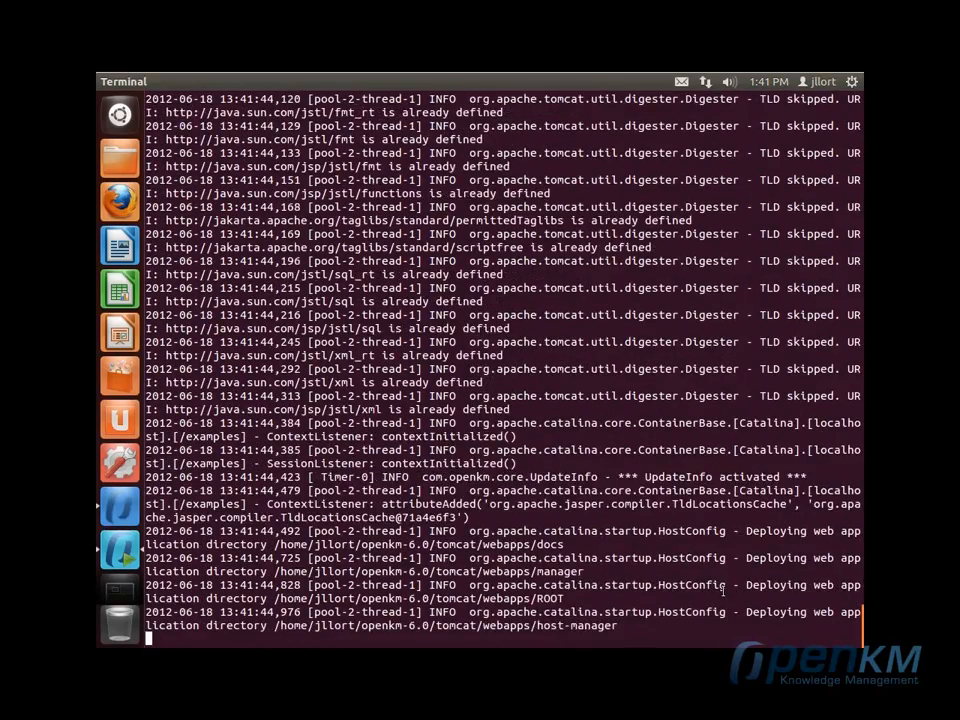
scroll("down", 3)
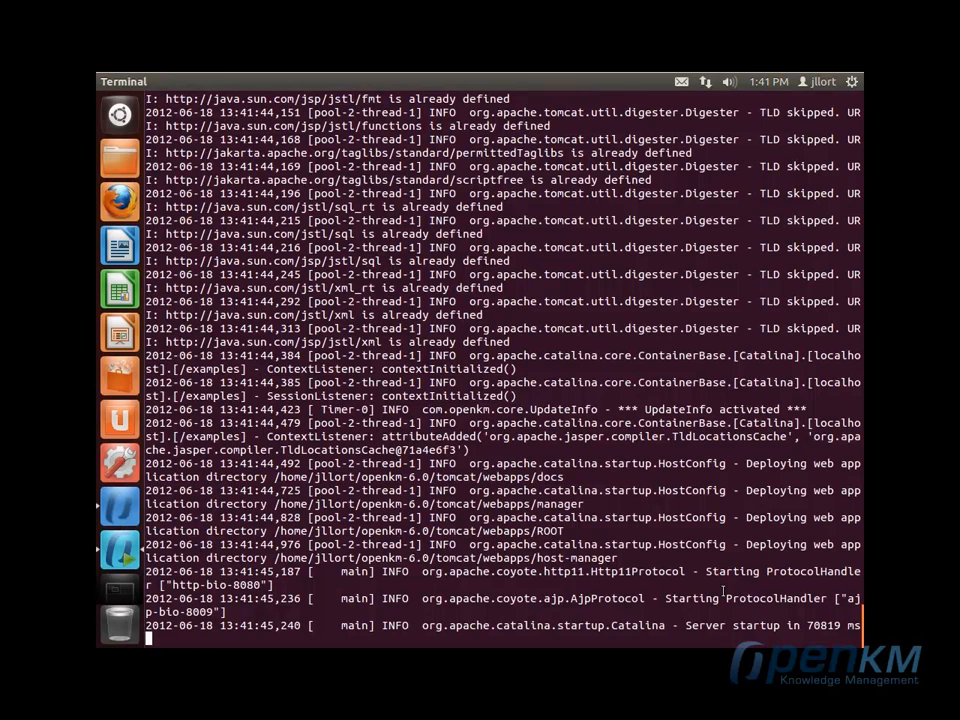
double_click(752, 624)
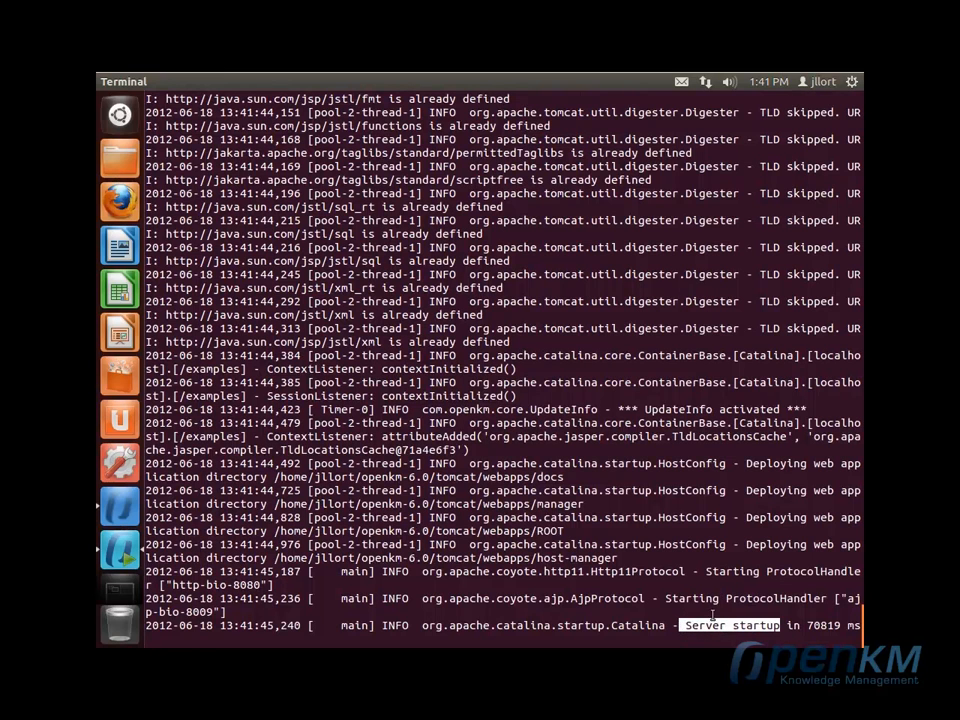
mouse_move(120, 504)
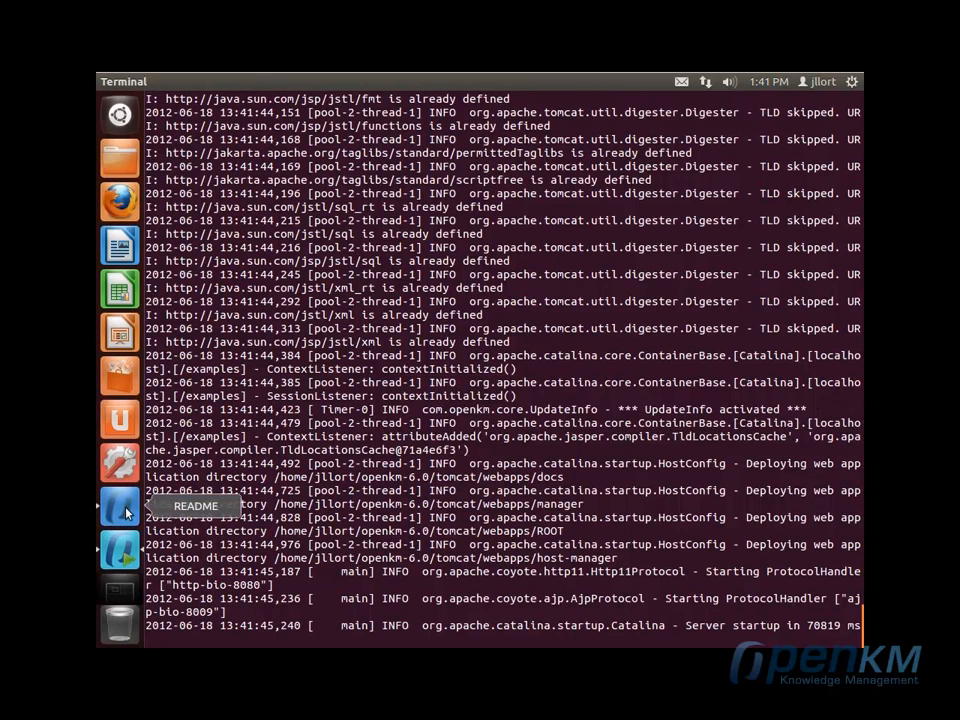
left_click(120, 504)
type("http://localhost:8080/OpenKM")
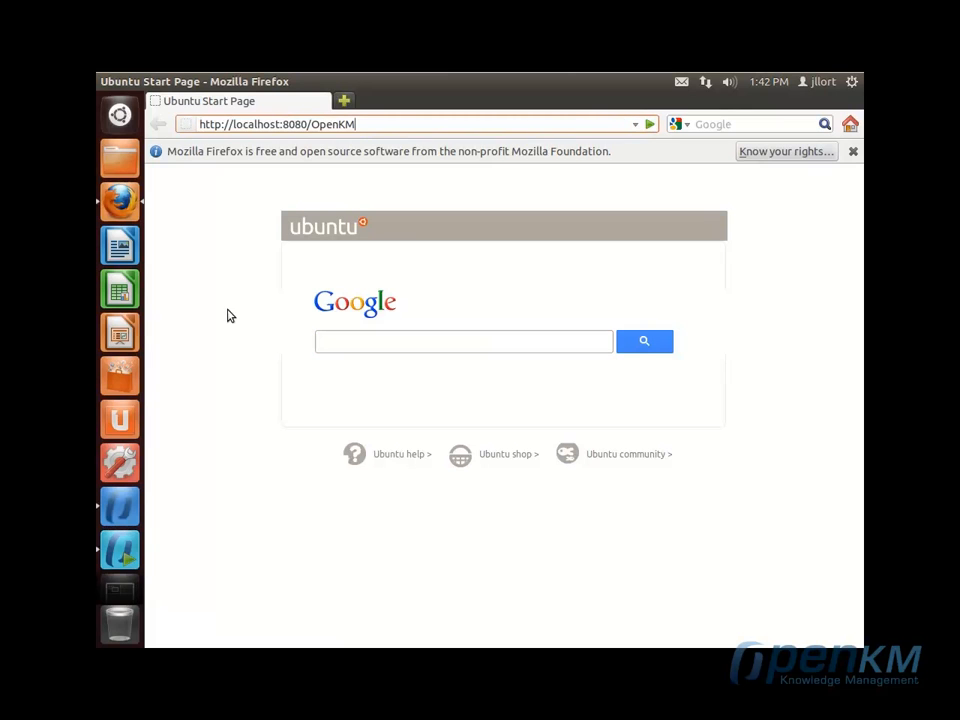
key("Return")
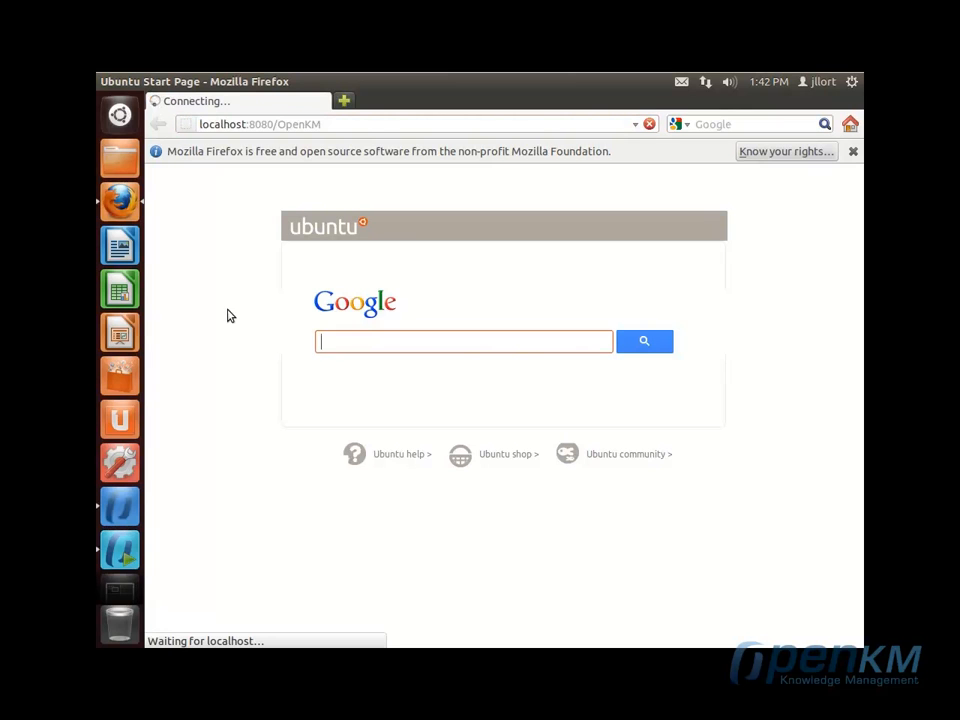
mouse_move(464, 400)
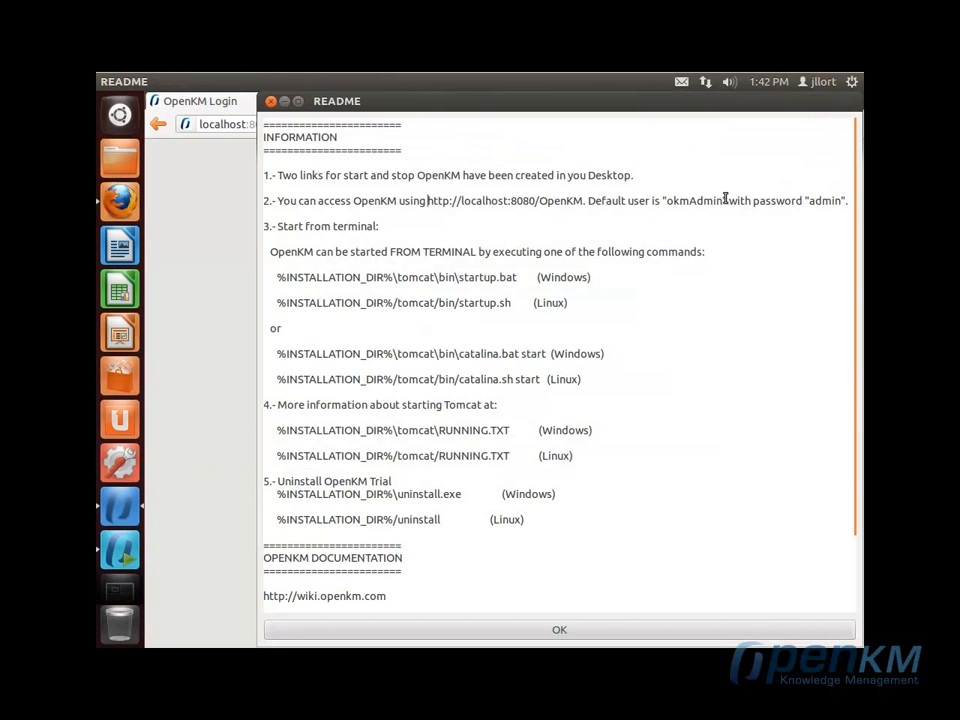
double_click(692, 200)
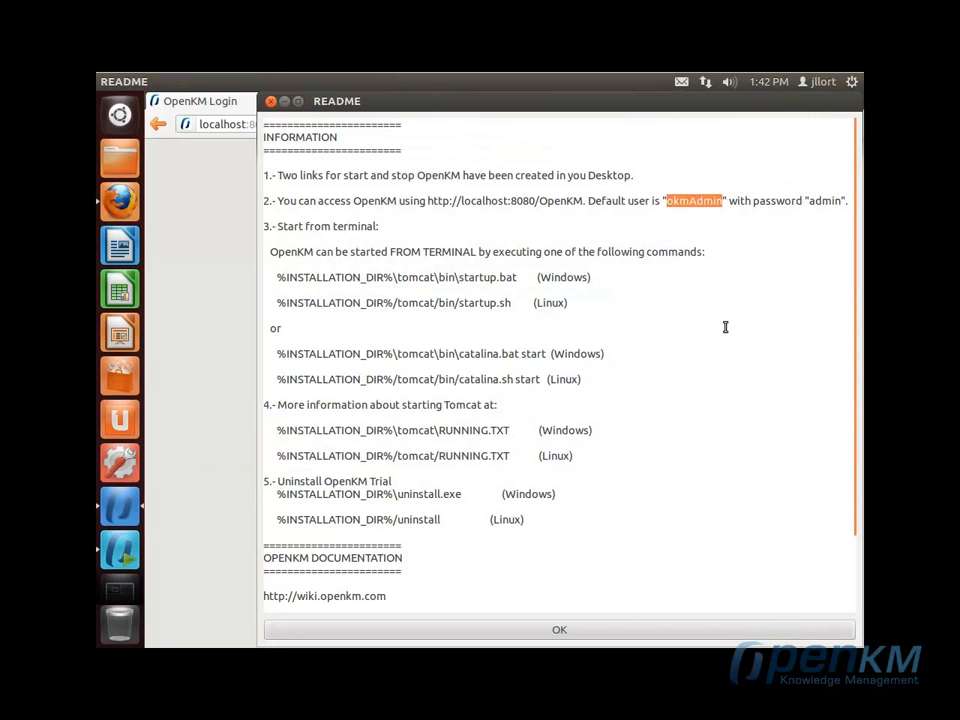
left_click(560, 628)
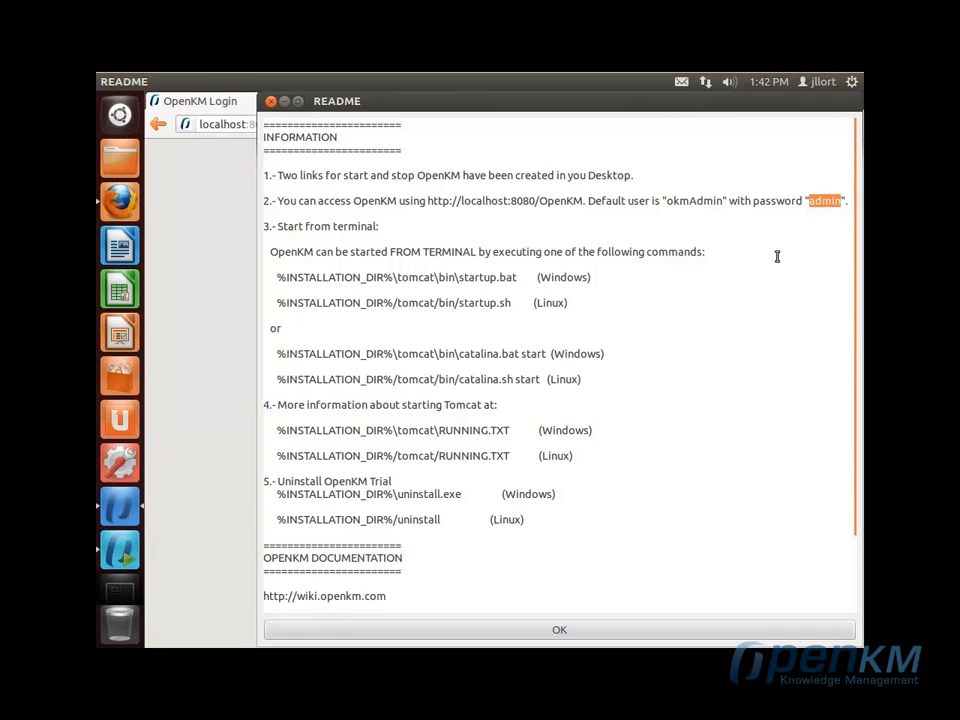
mouse_move(218, 508)
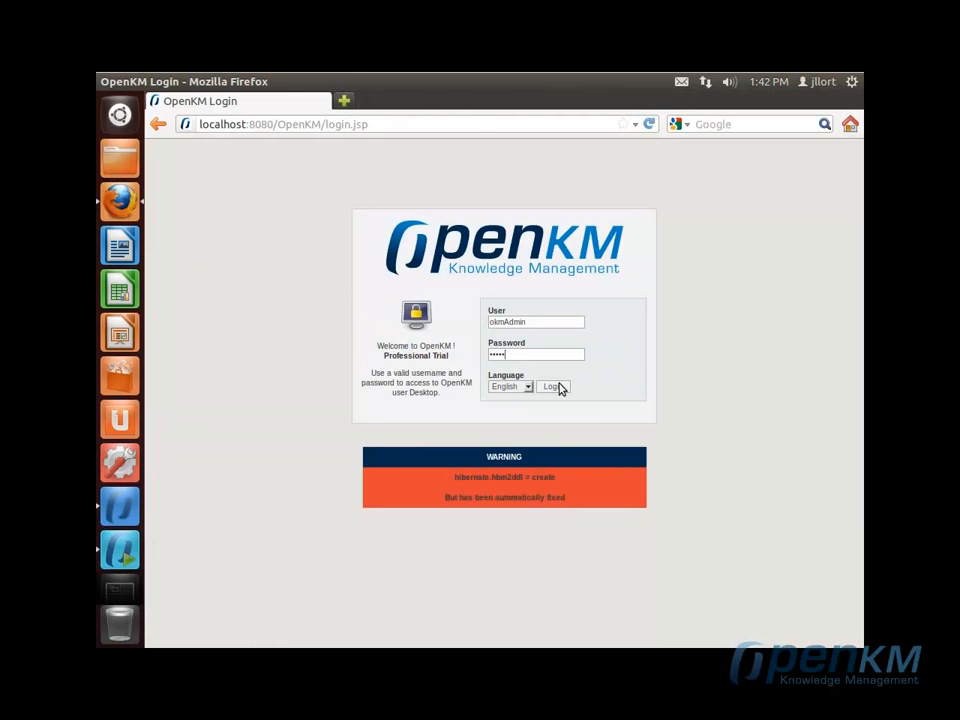
Step: Log in as okmAdmin, exit via File > Exit, and acknowledge OpenKM closed correctly
left_click(552, 388)
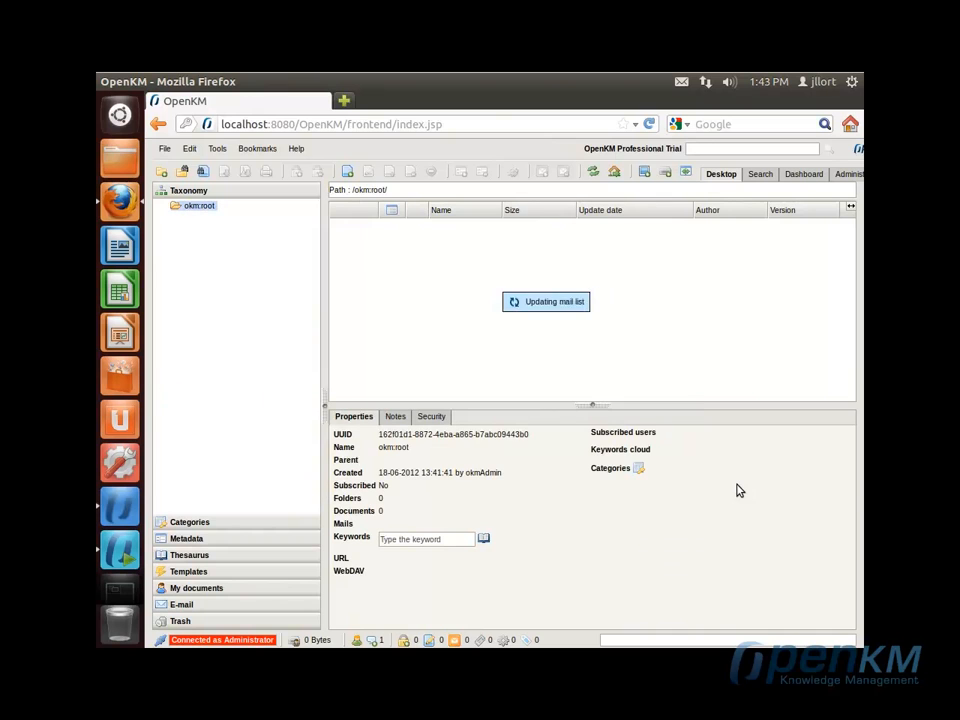
left_click(164, 148)
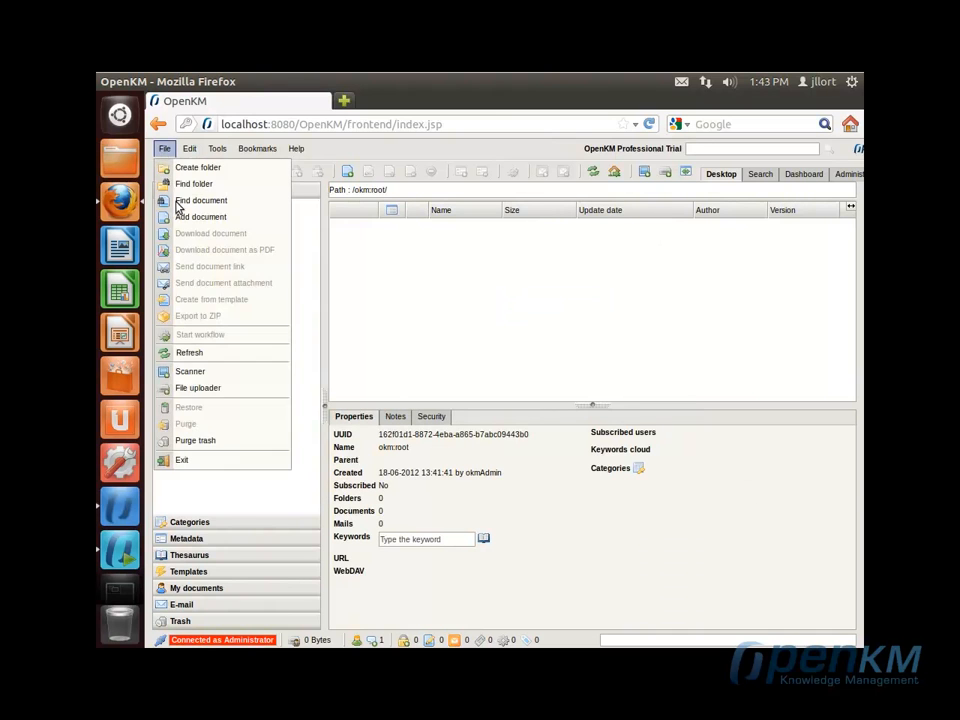
left_click(180, 458)
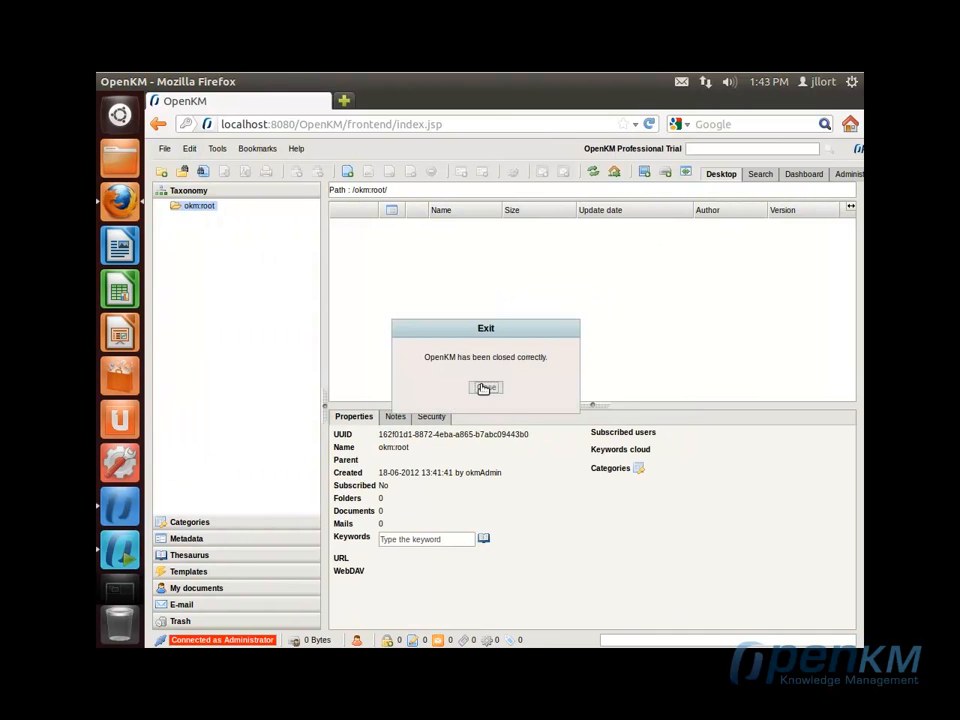
left_click(486, 388)
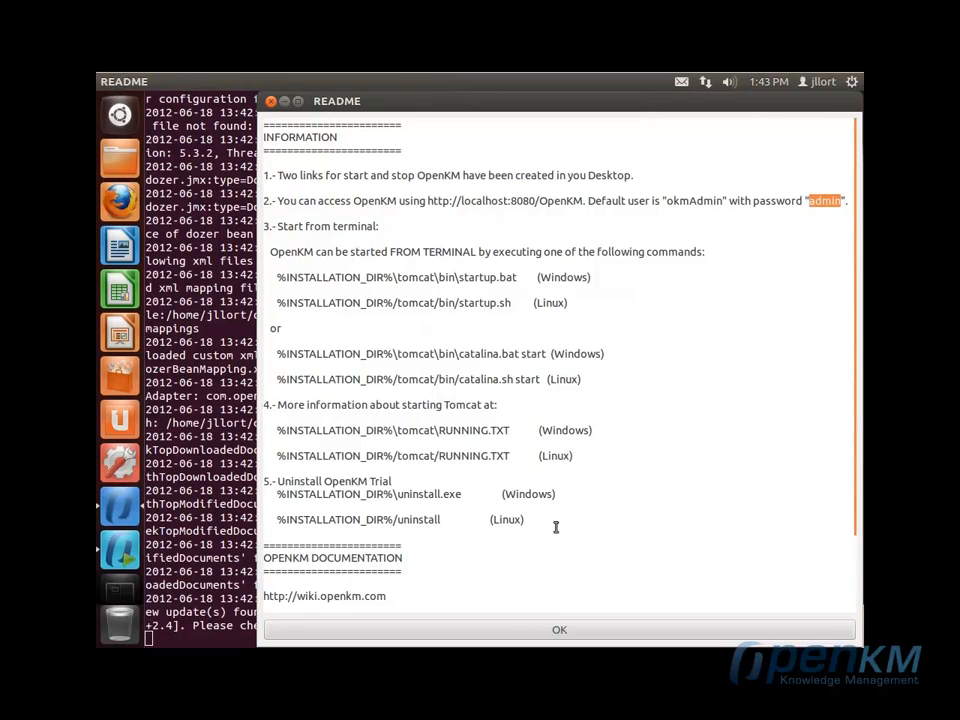
Step: Close the README and browse to the openkm-6.0 folder in the Home folder
left_click(560, 628)
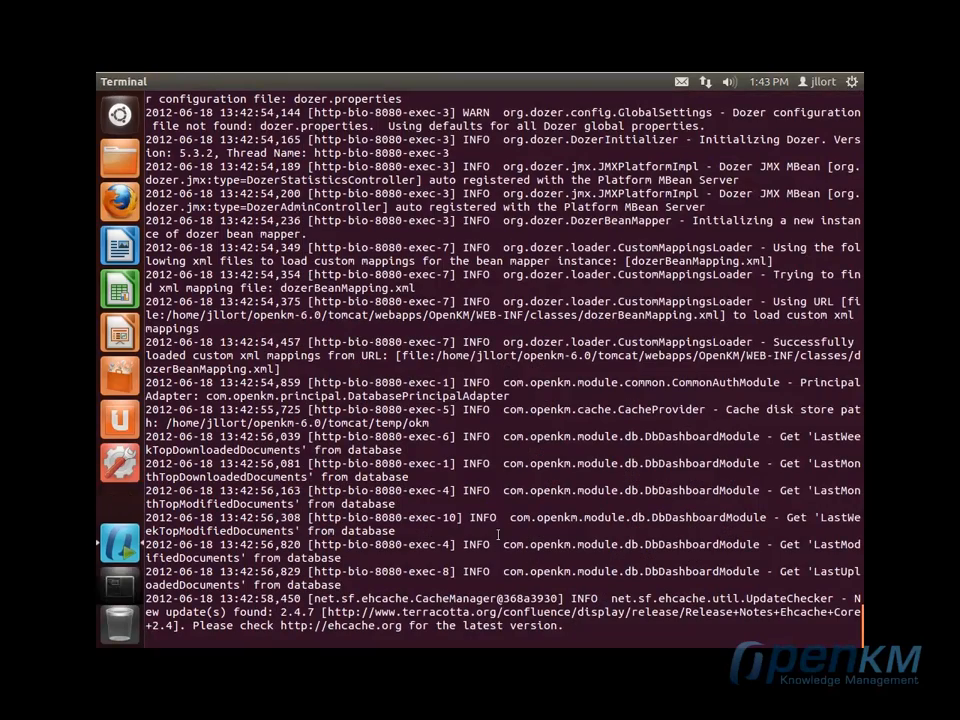
scroll("down", 3)
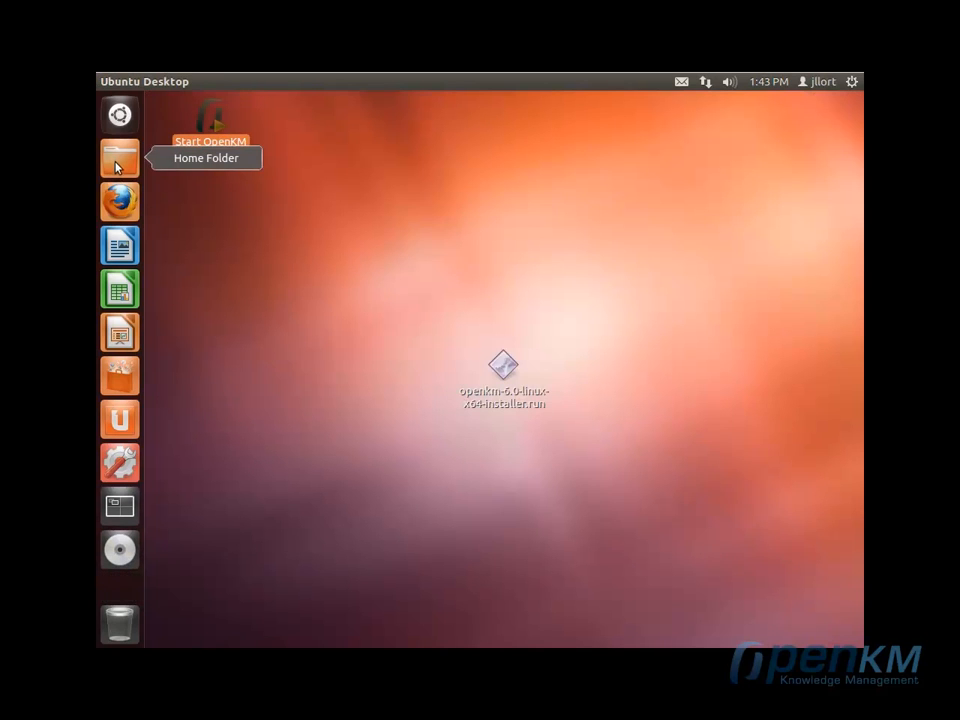
mouse_move(120, 156)
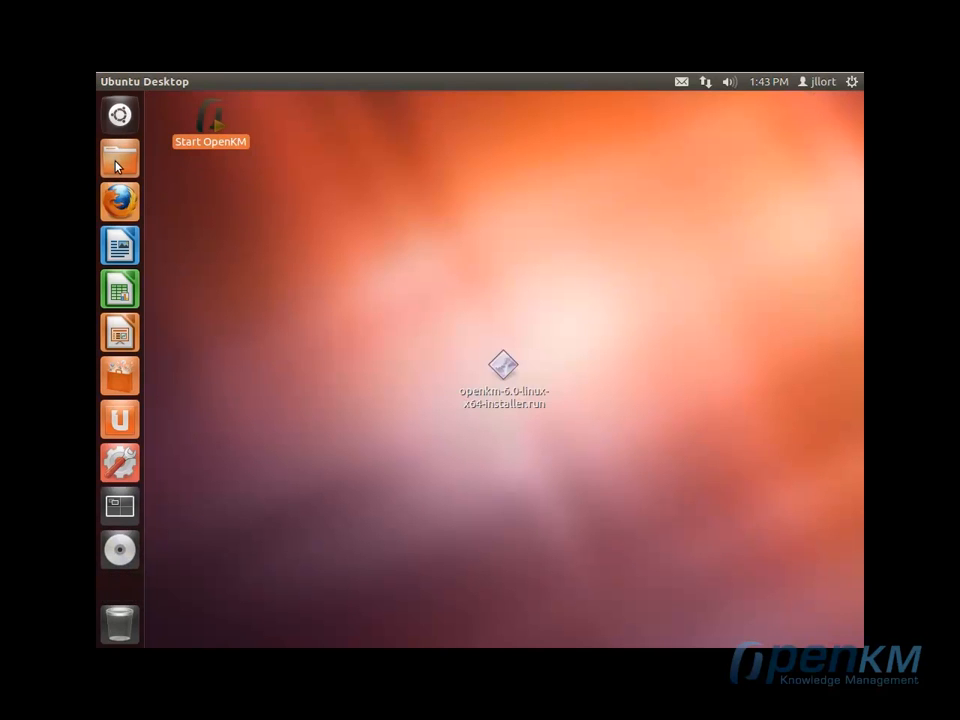
left_click(120, 156)
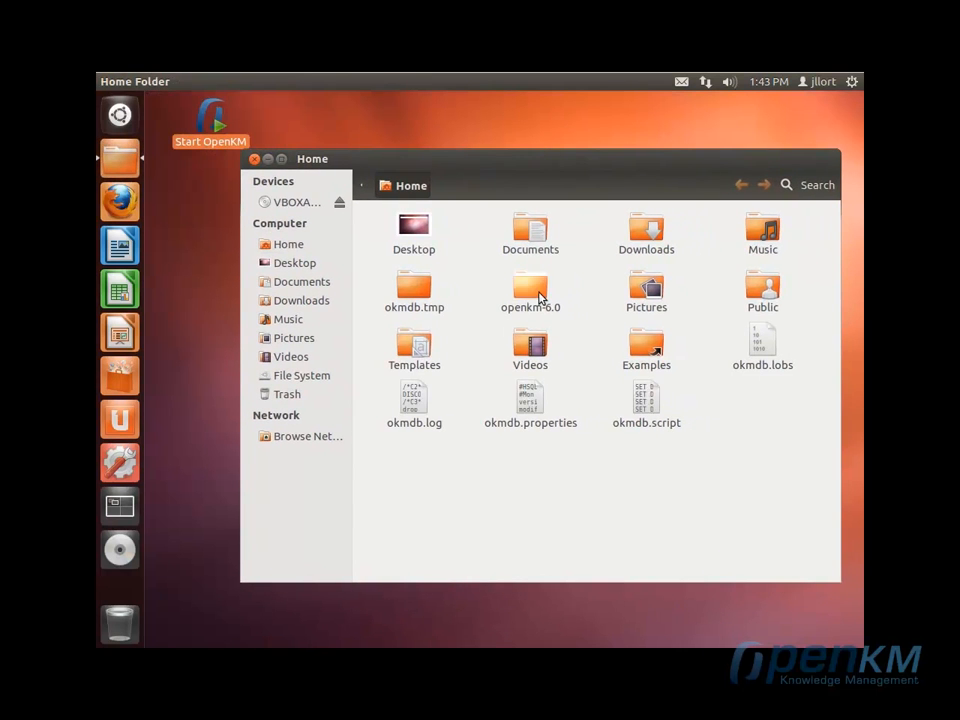
double_click(530, 290)
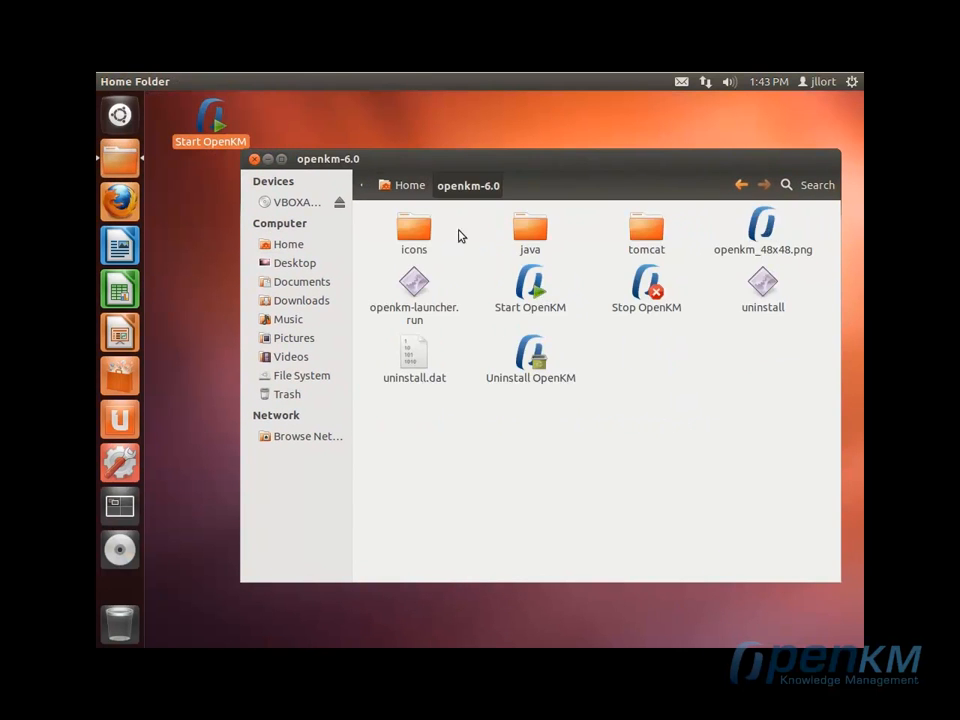
Step: Look over the java and tomcat folders, then run the OpenKM uninstall program
left_click(530, 232)
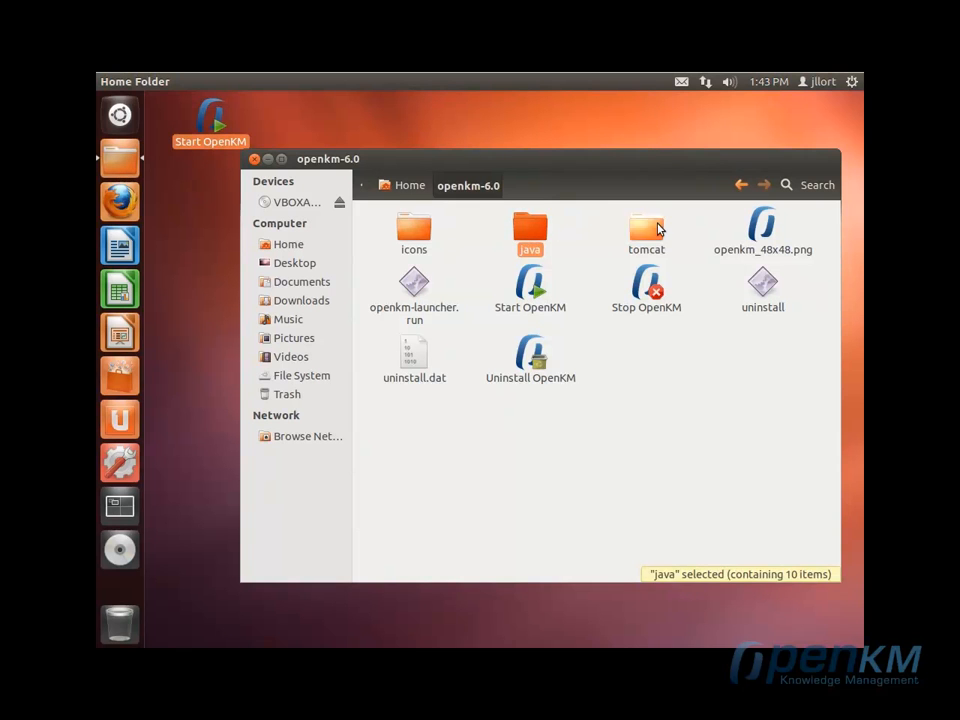
left_click(646, 232)
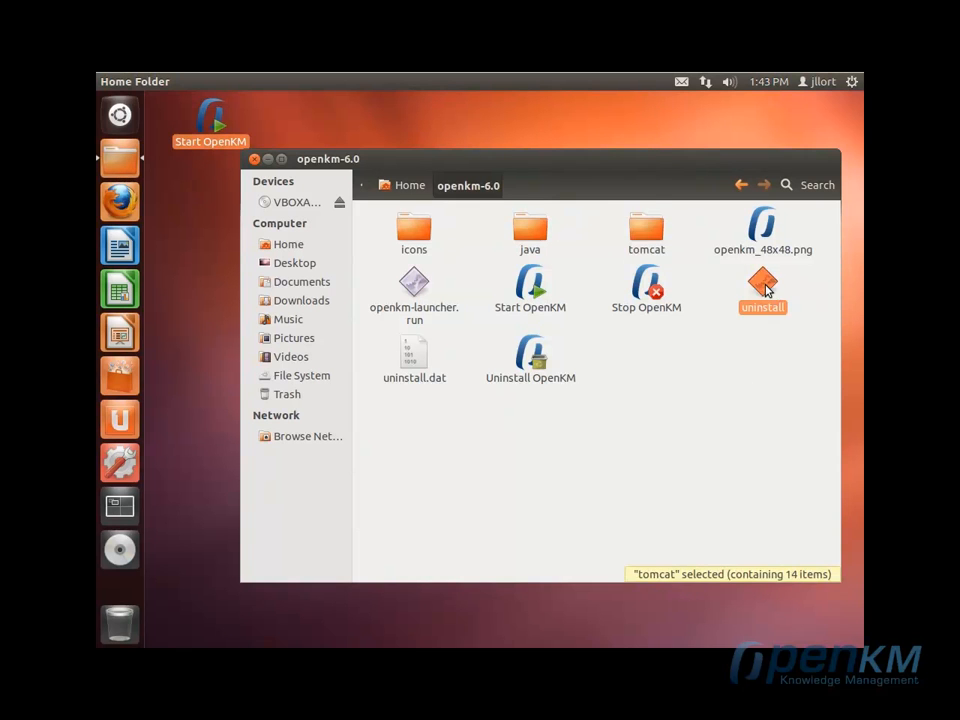
left_click(762, 290)
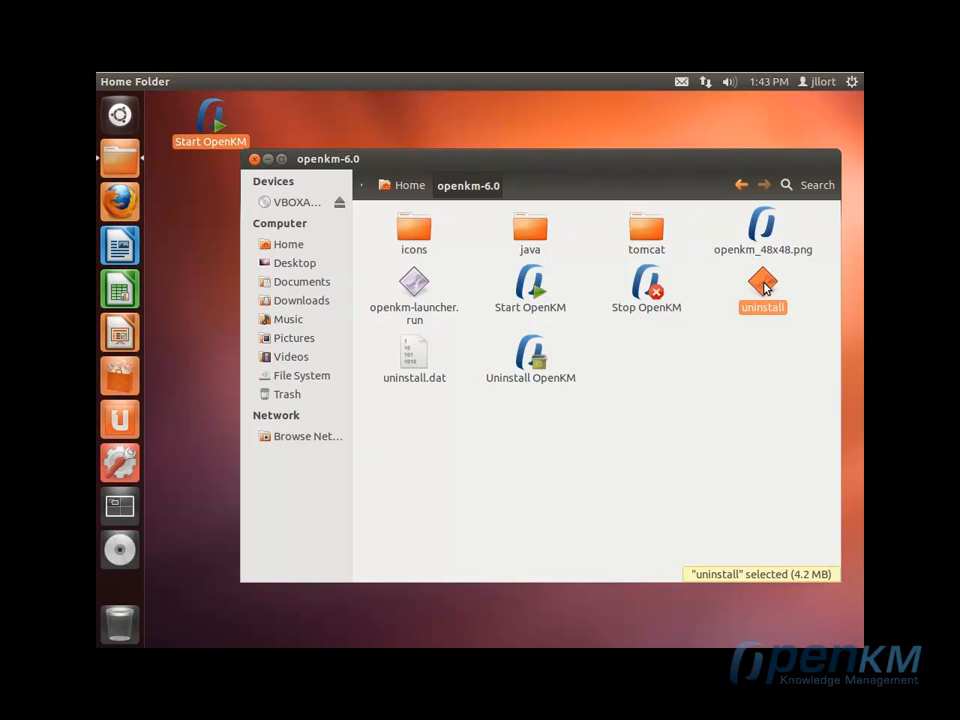
double_click(762, 284)
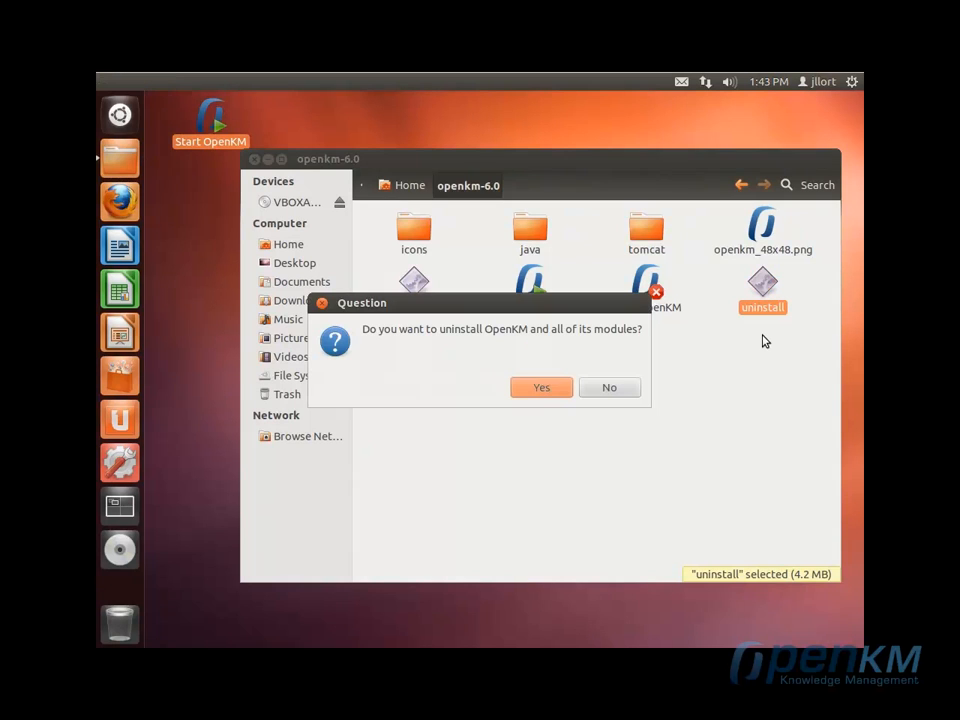
Step: Confirm uninstalling OpenKM with all modules and dismiss the Uninstallation completed message
left_click(608, 388)
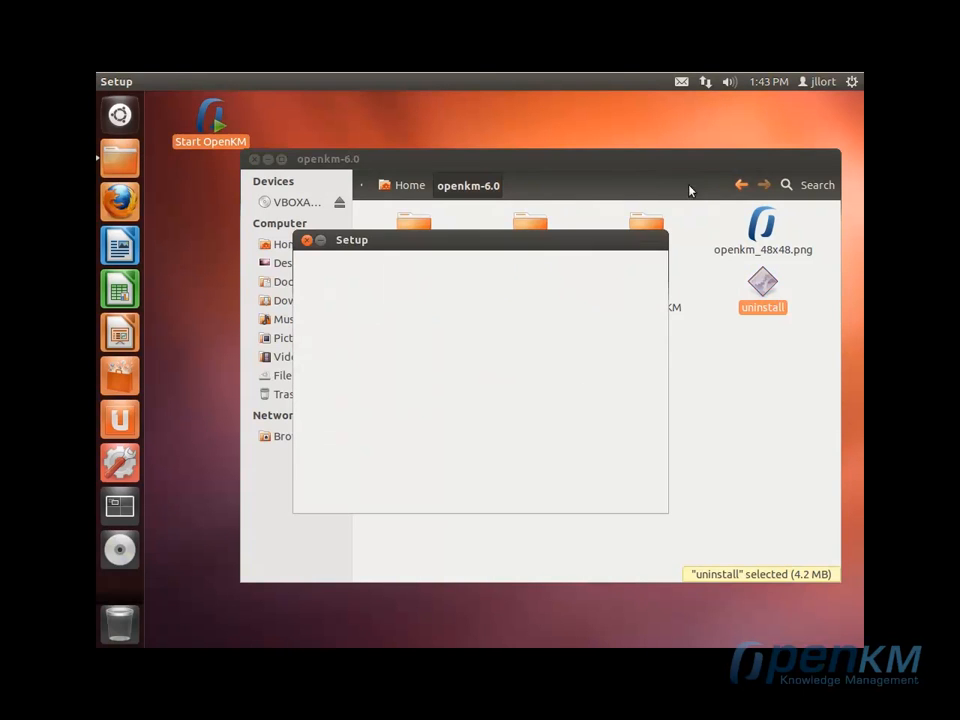
left_click(308, 240)
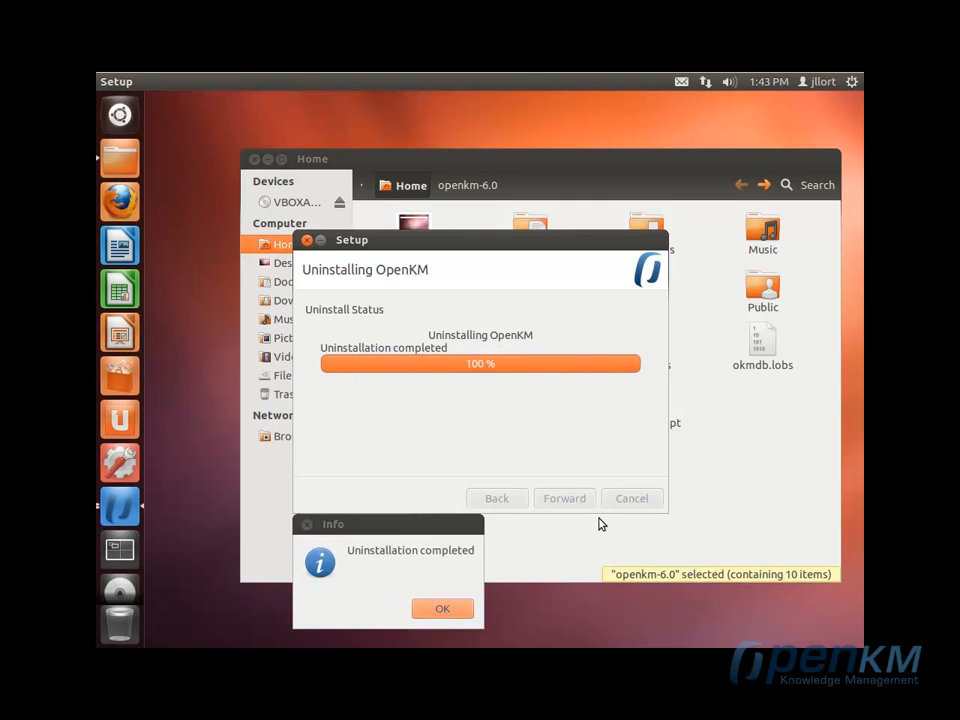
left_click(442, 608)
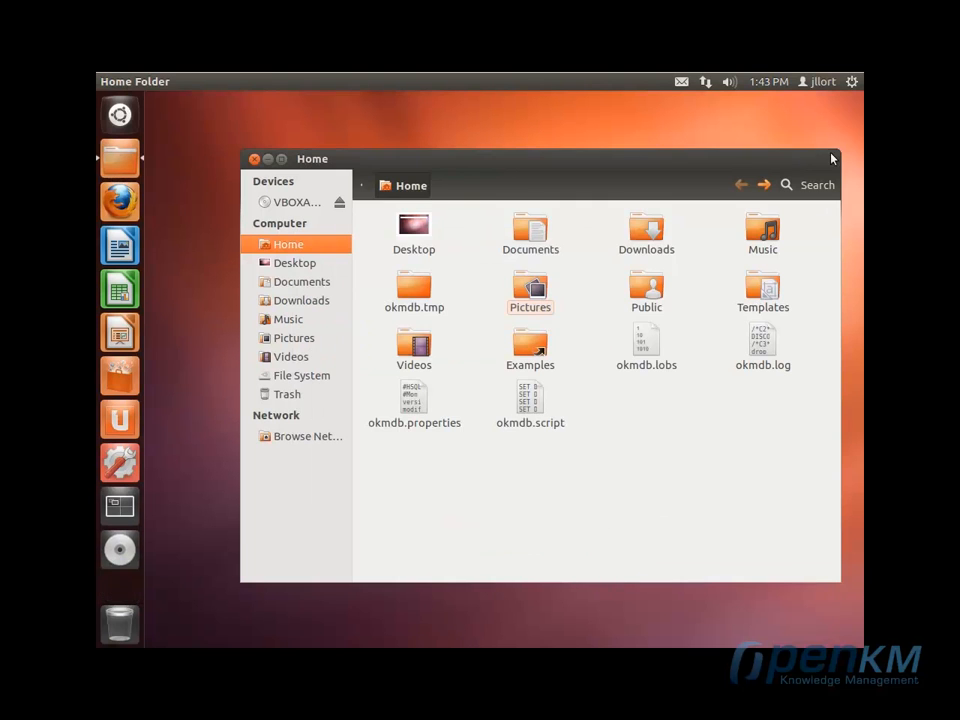